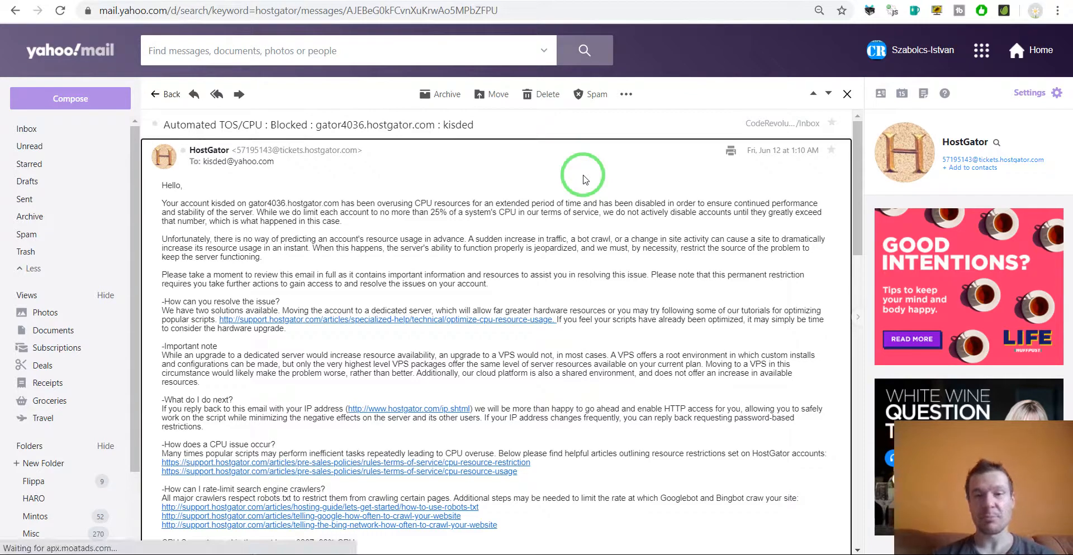
pyautogui.moveTo(164, 202)
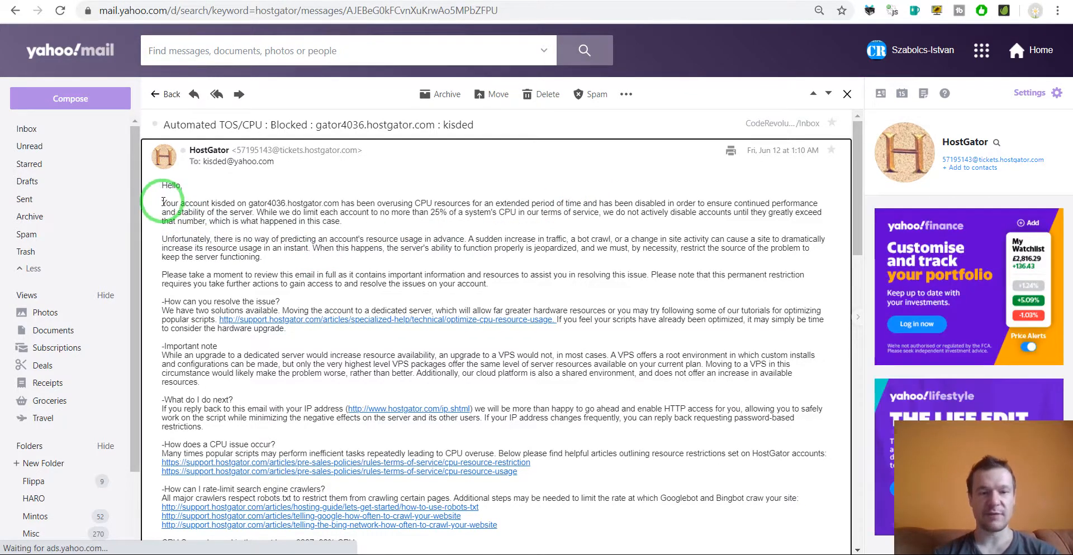
# Step: Scroll down through the open email, highlighting a word along the way
pyautogui.scroll(-3)
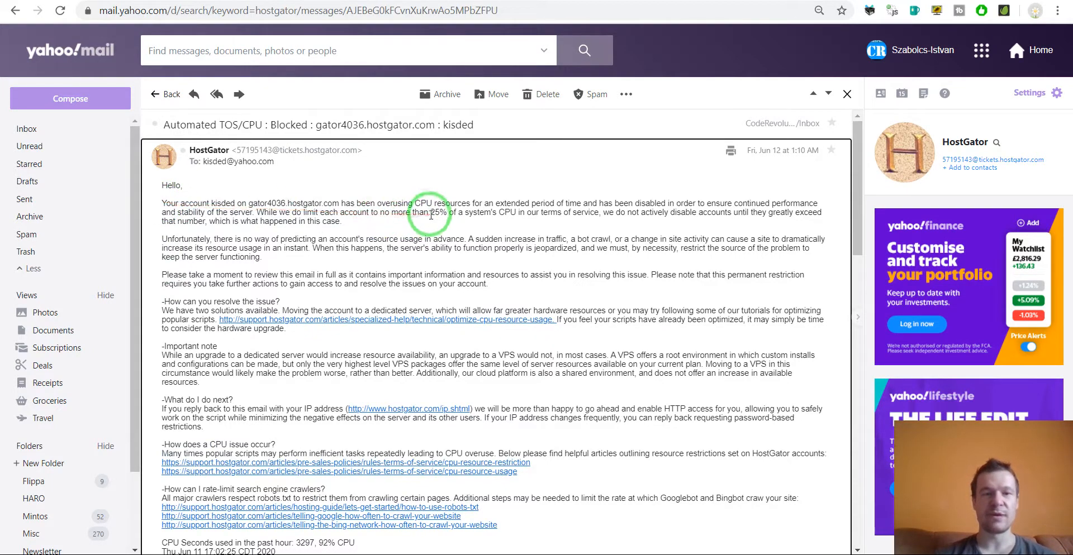
pyautogui.doubleClick(436, 211)
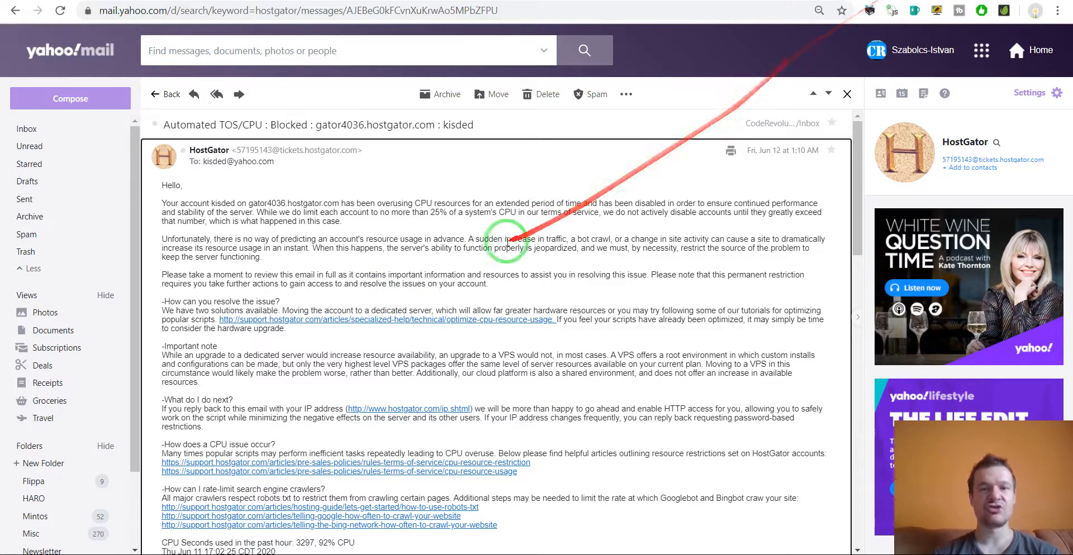
pyautogui.moveTo(506, 241)
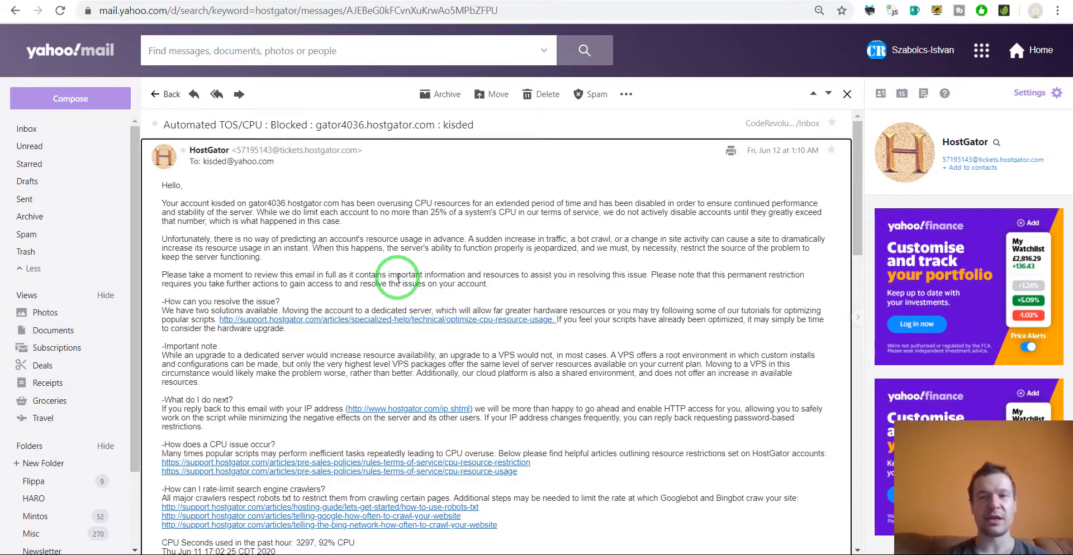
pyautogui.moveTo(643, 198)
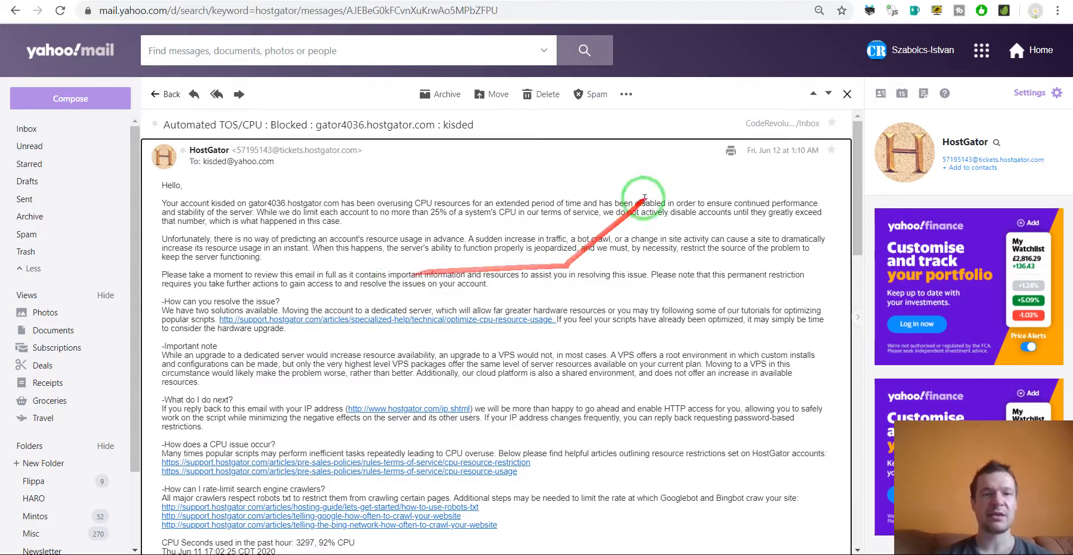
pyautogui.moveTo(326, 345)
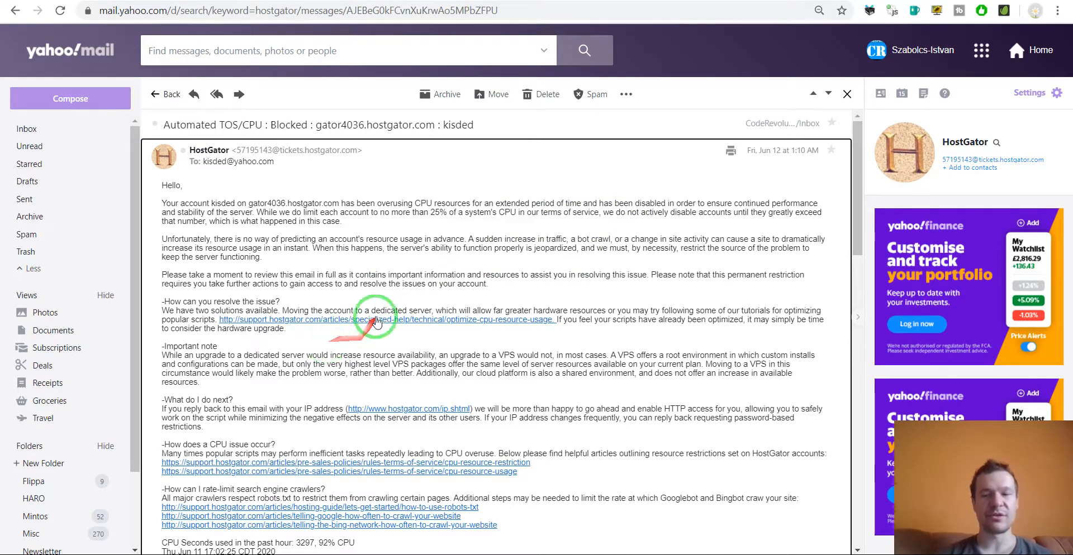
pyautogui.scroll(-3)
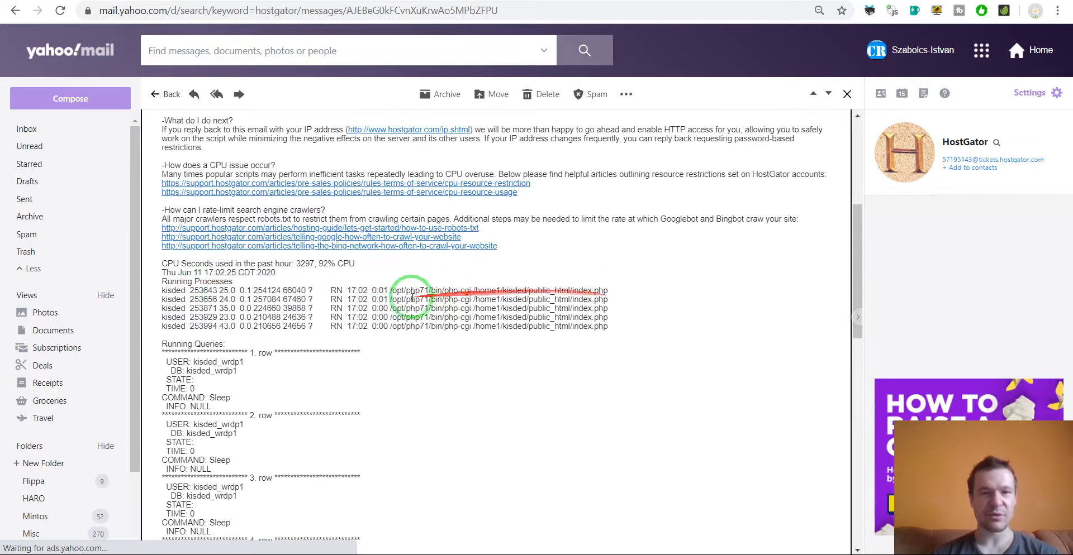
pyautogui.scroll(-3)
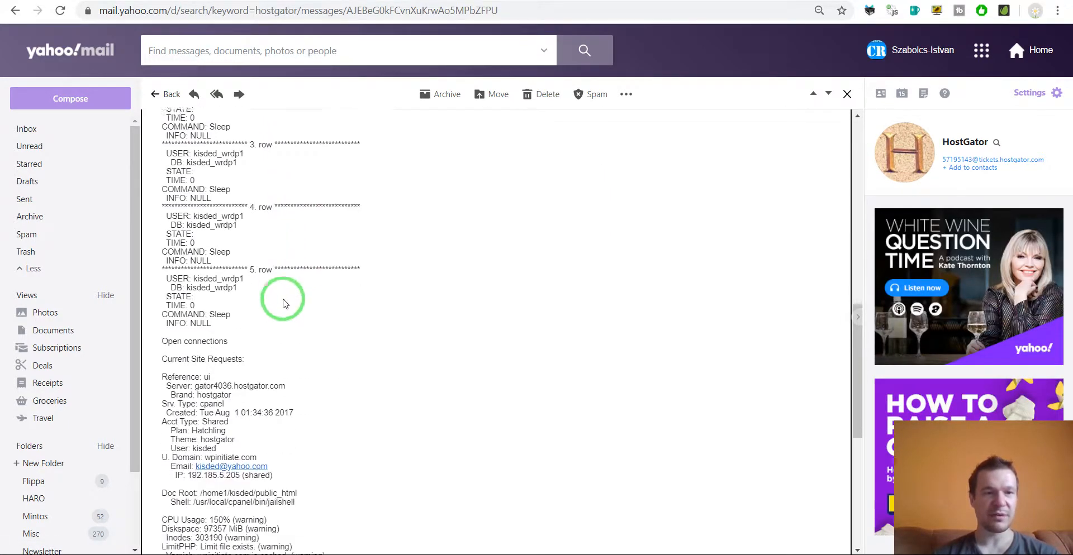
pyautogui.scroll(-3)
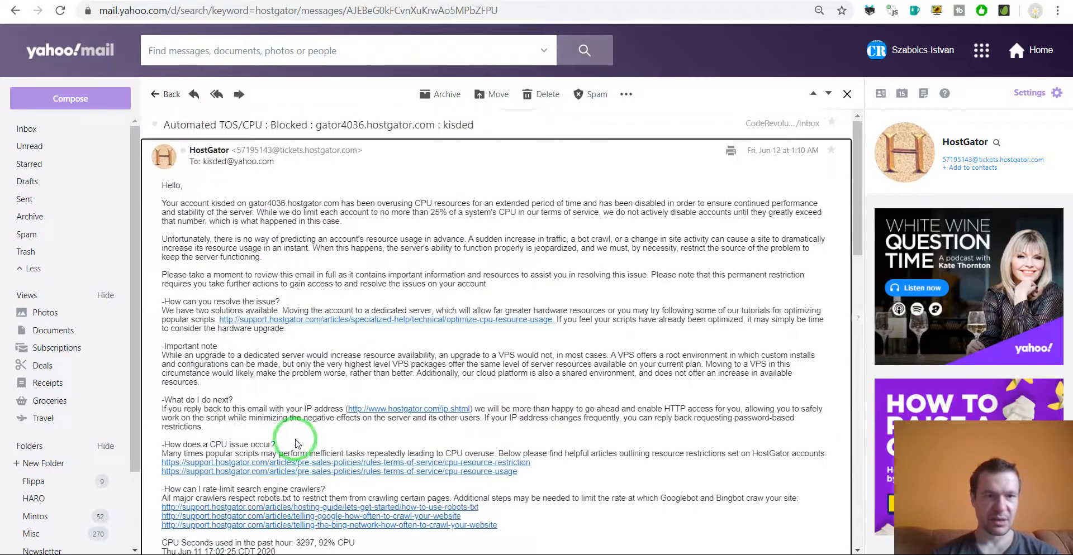
pyautogui.scroll(-3)
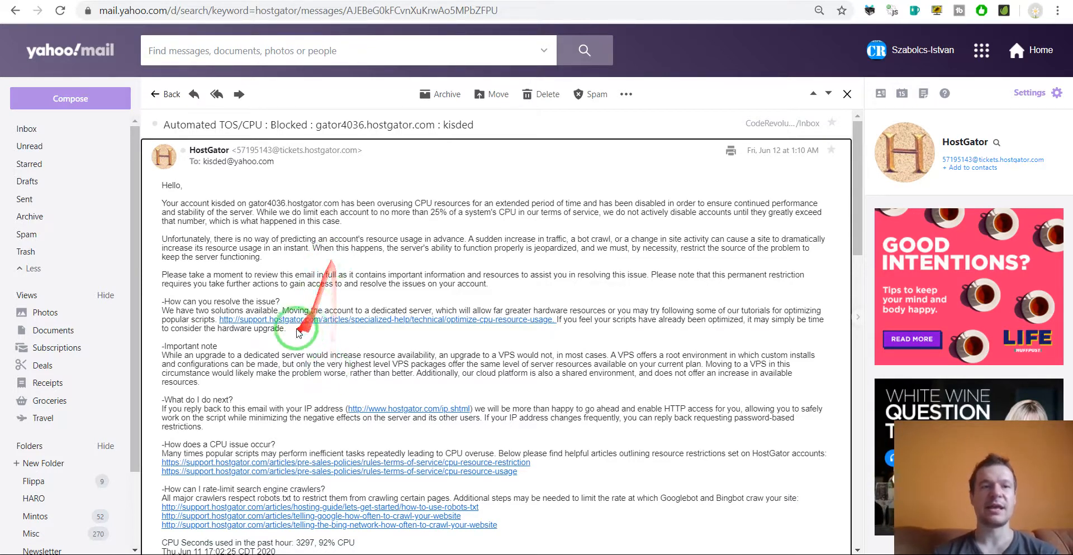
pyautogui.moveTo(442, 50)
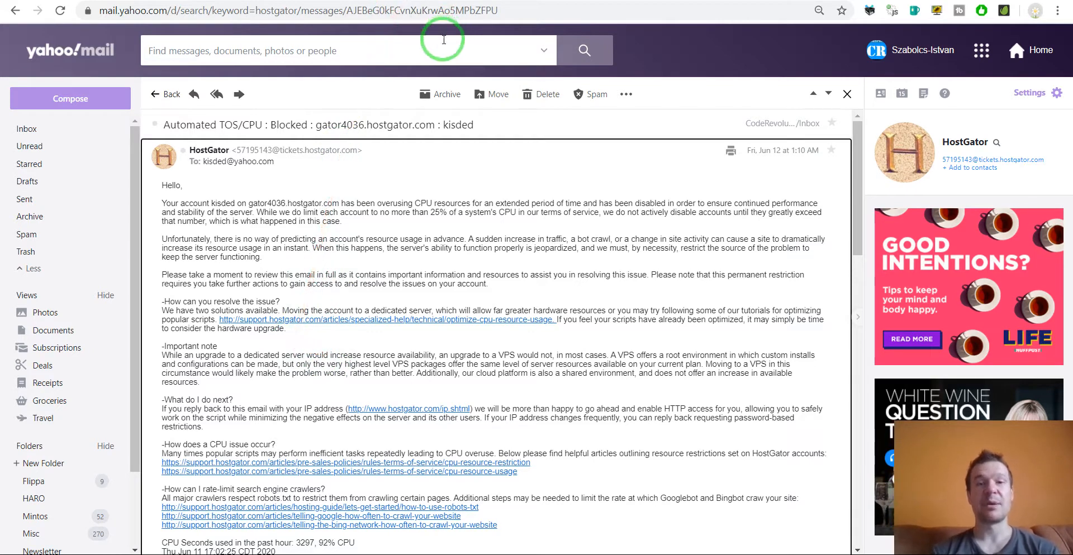
pyautogui.moveTo(437, 46)
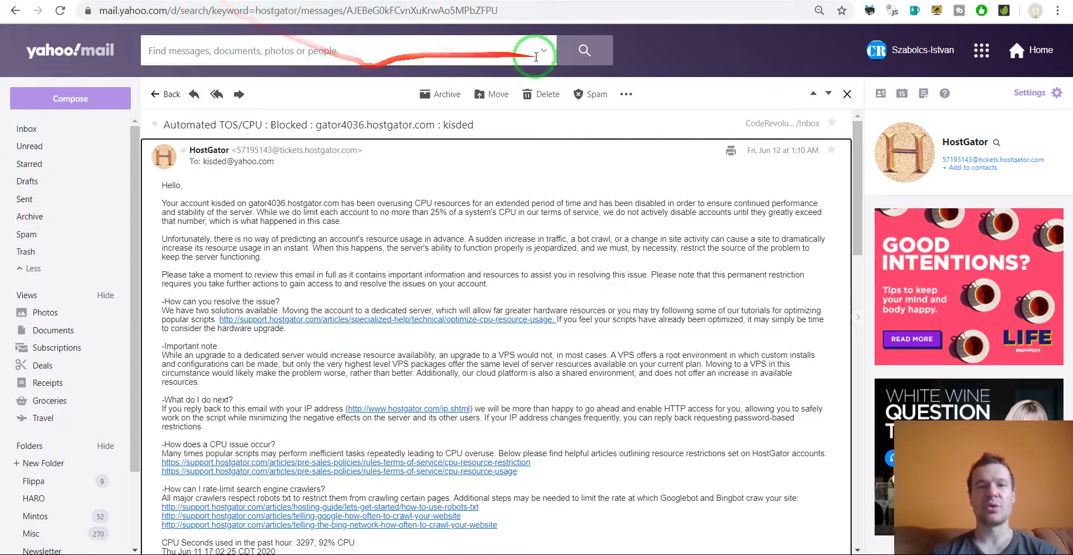
pyautogui.moveTo(669, 45)
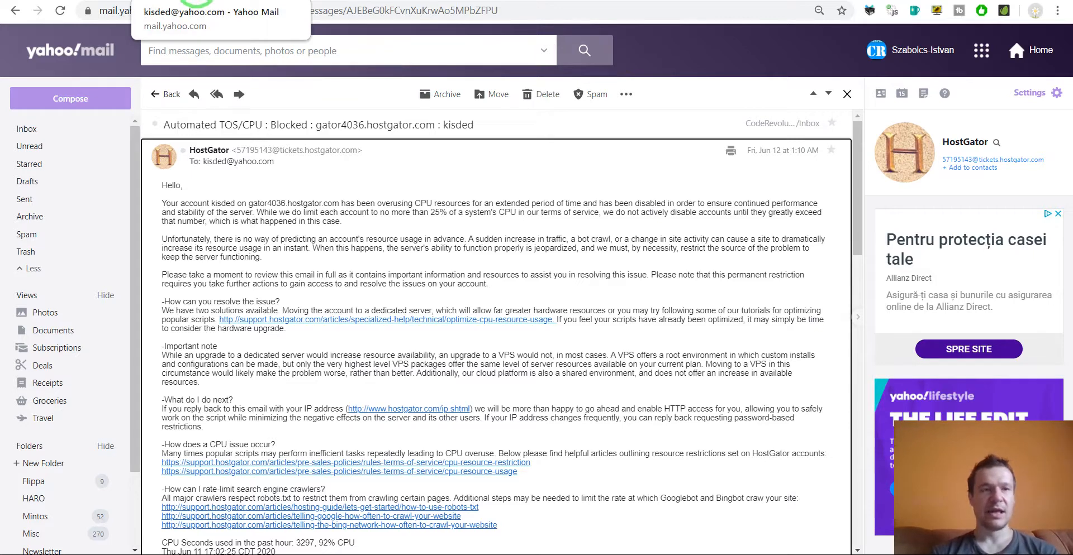
# Step: Open the sent HostGator reply and highlight the words 'shared' and 'cloud'
pyautogui.click(24, 199)
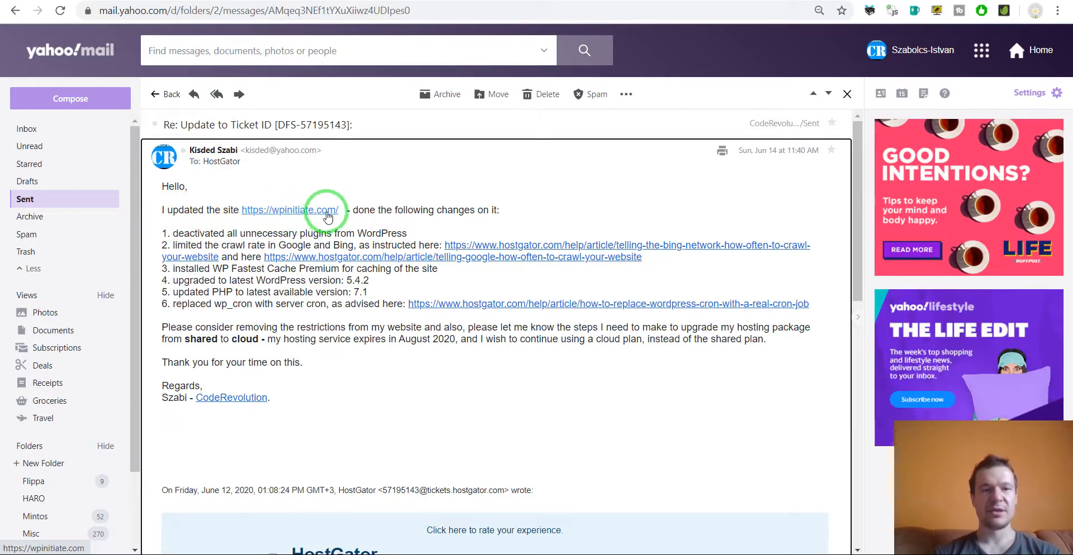
pyautogui.moveTo(181, 233)
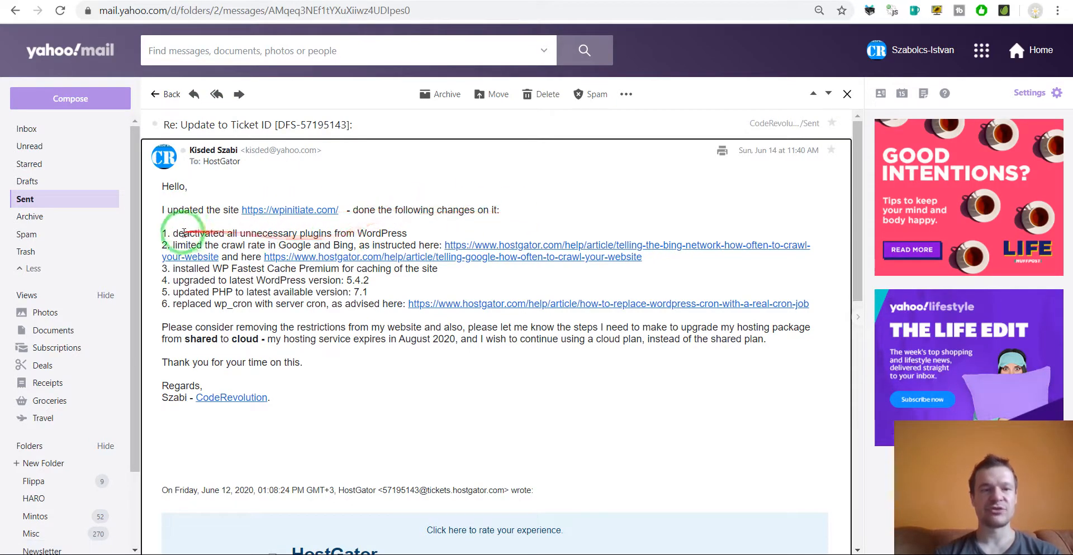
pyautogui.moveTo(332, 232)
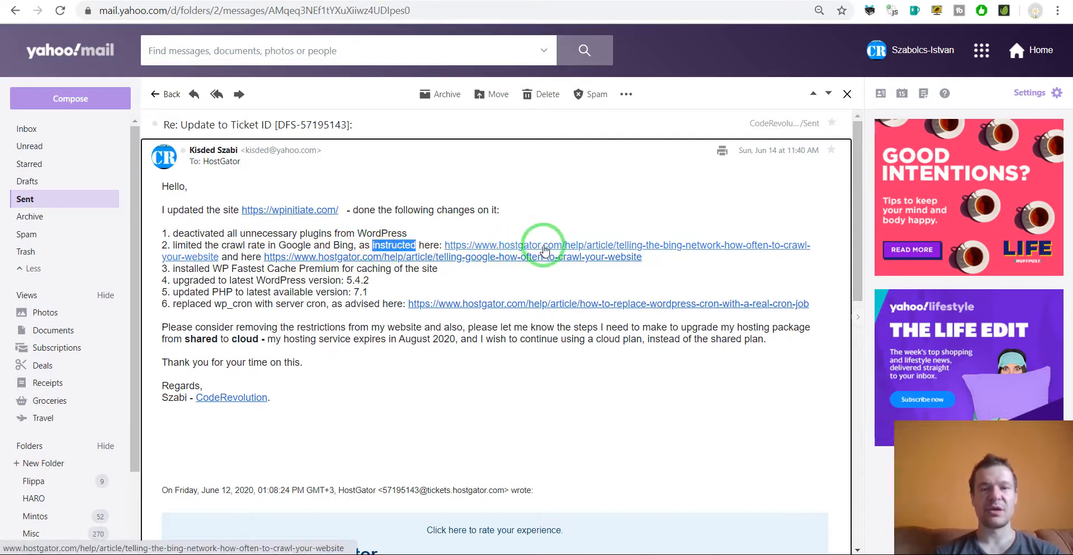
pyautogui.moveTo(314, 261)
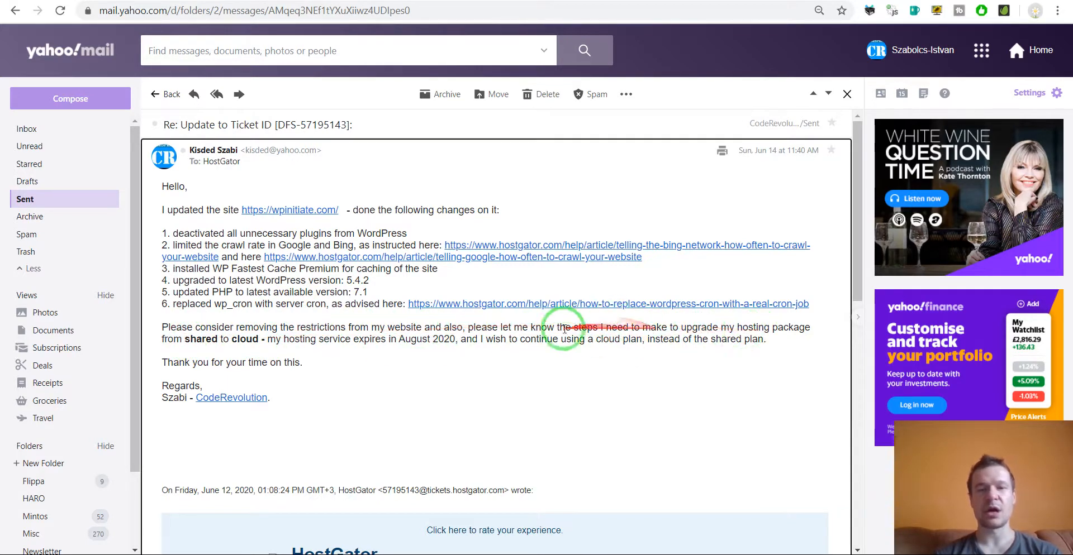
pyautogui.doubleClick(199, 339)
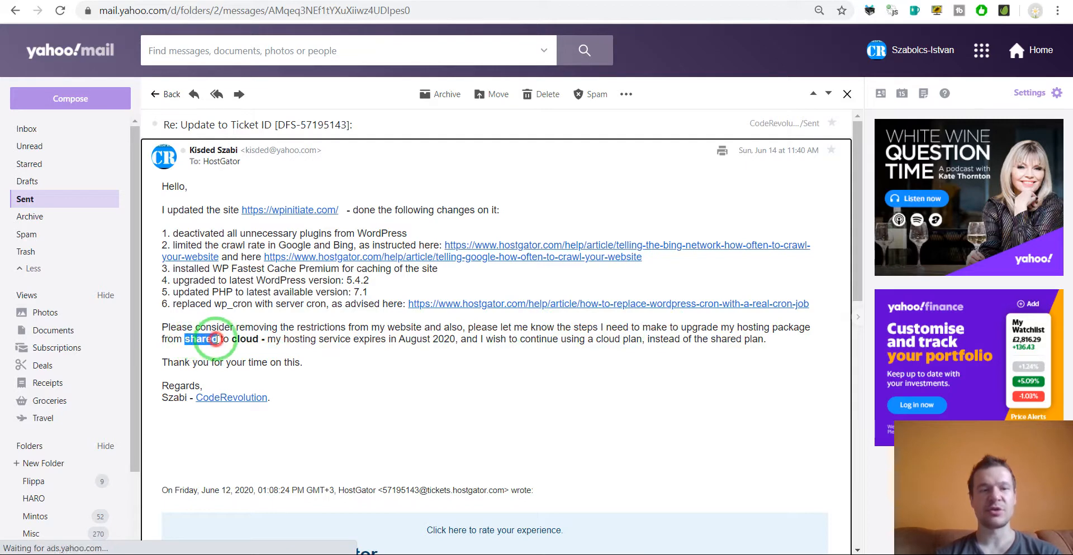
pyautogui.doubleClick(248, 339)
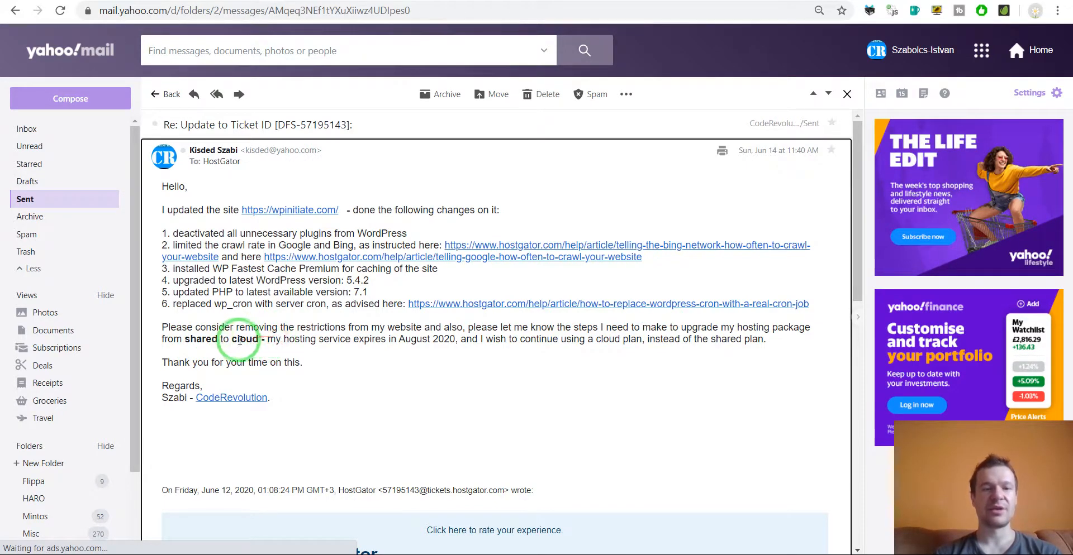
pyautogui.doubleClick(244, 339)
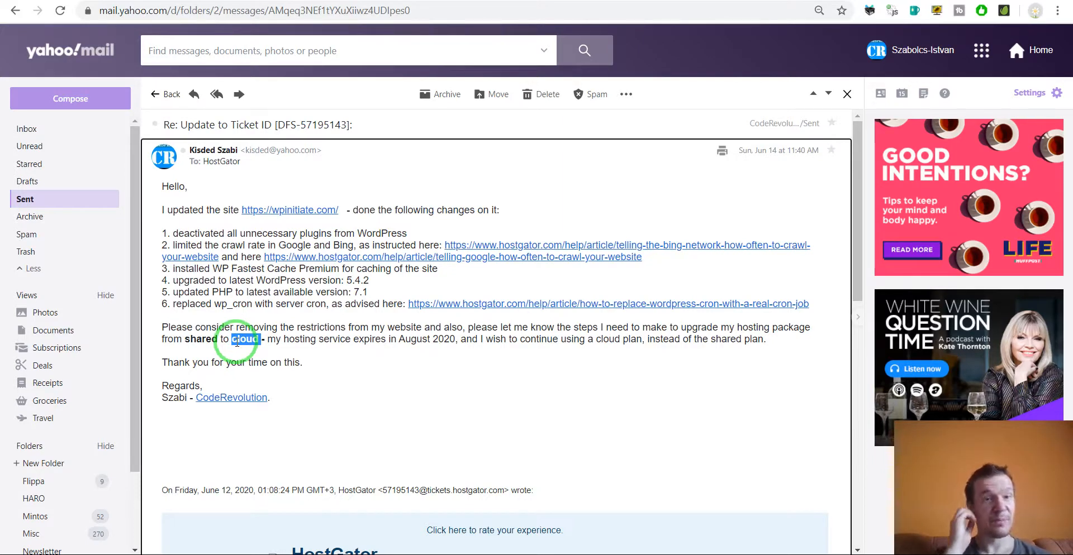
pyautogui.doubleClick(244, 339)
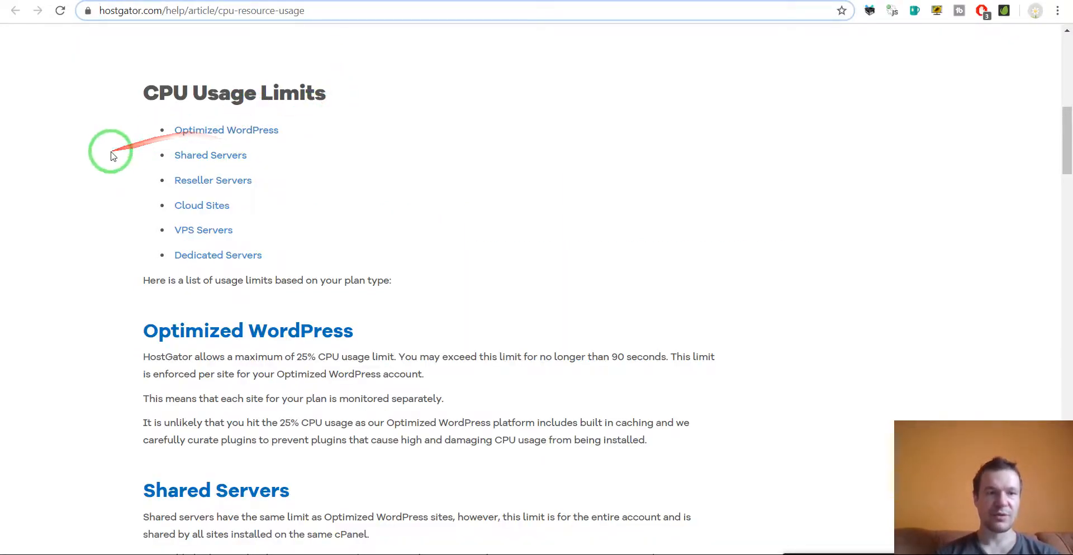
# Step: Go from the CPU Usage Limits article to the CPU Resource Restriction article and read its removal steps
pyautogui.scroll(3)
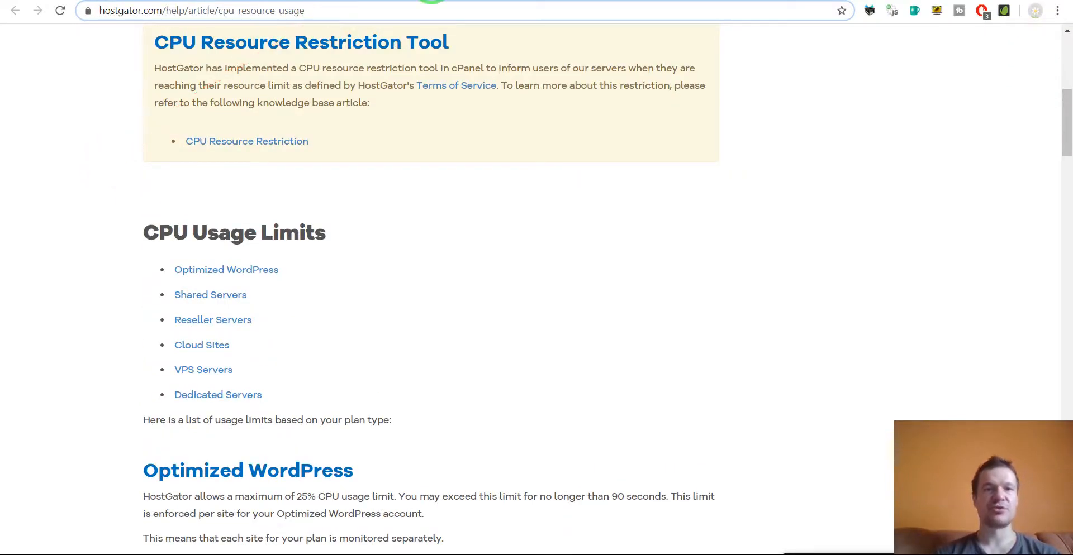
pyautogui.scroll(-3)
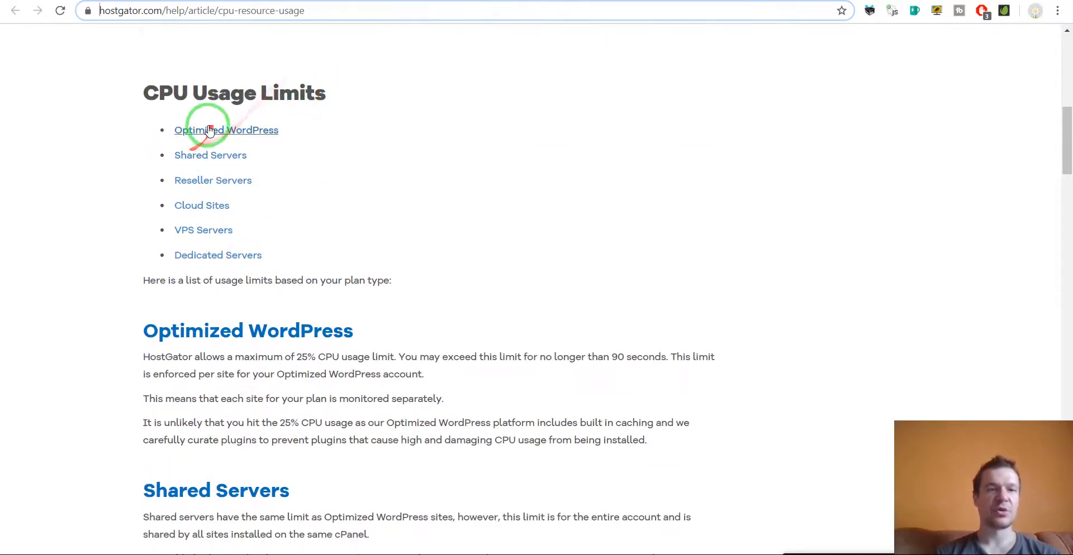
pyautogui.click(226, 130)
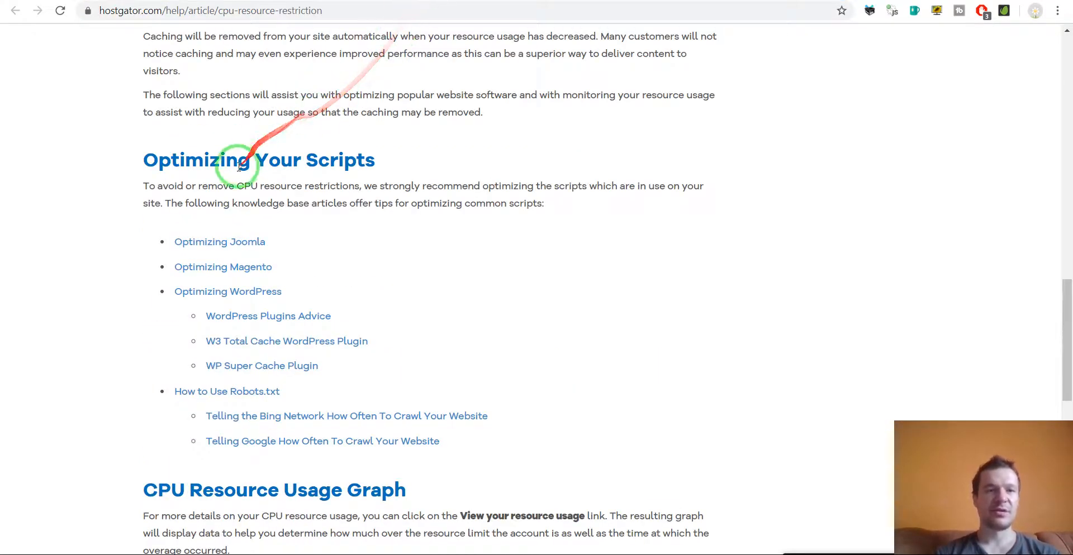
pyautogui.scroll(3)
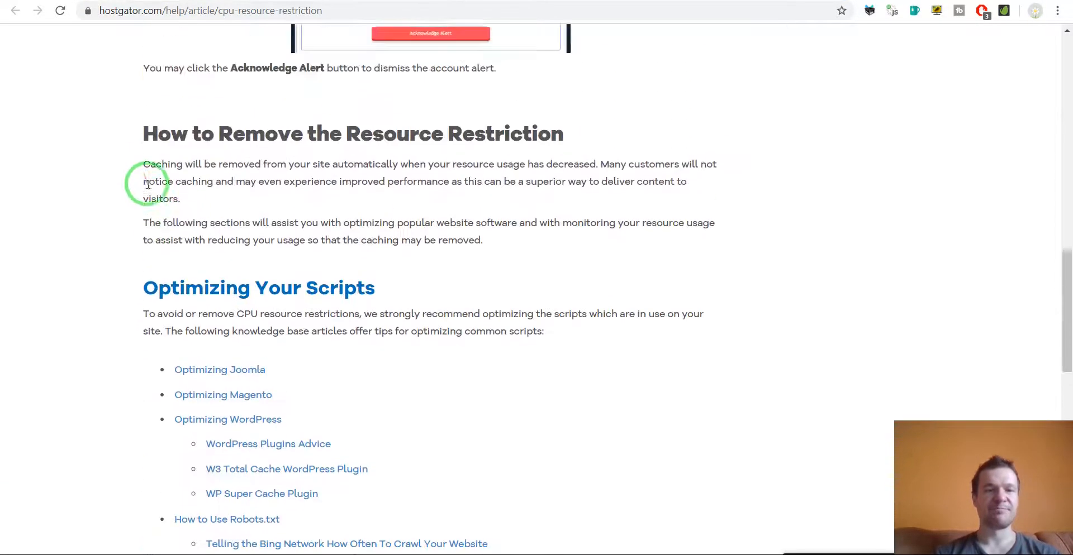
pyautogui.scroll(-3)
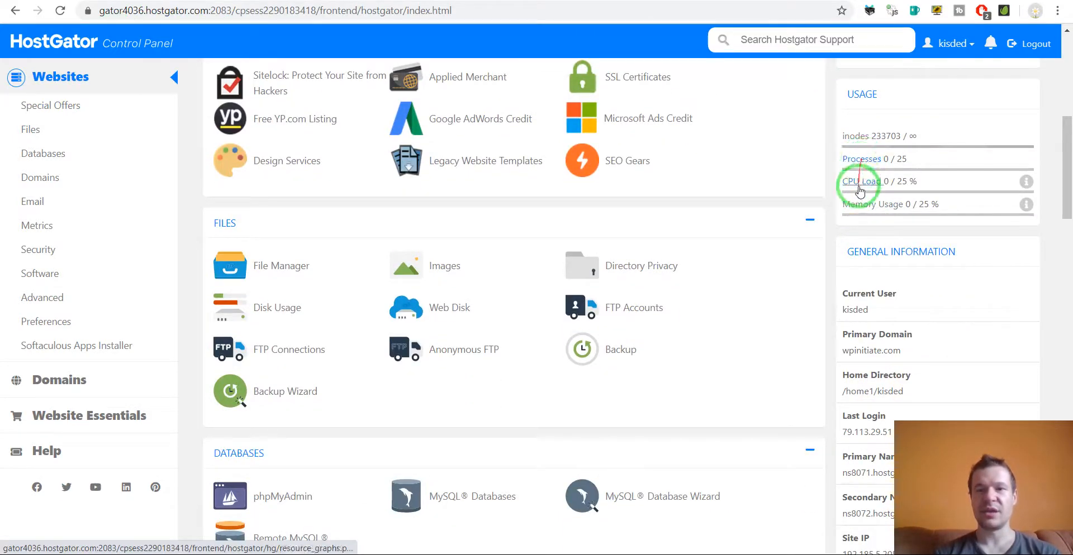
pyautogui.moveTo(854, 171)
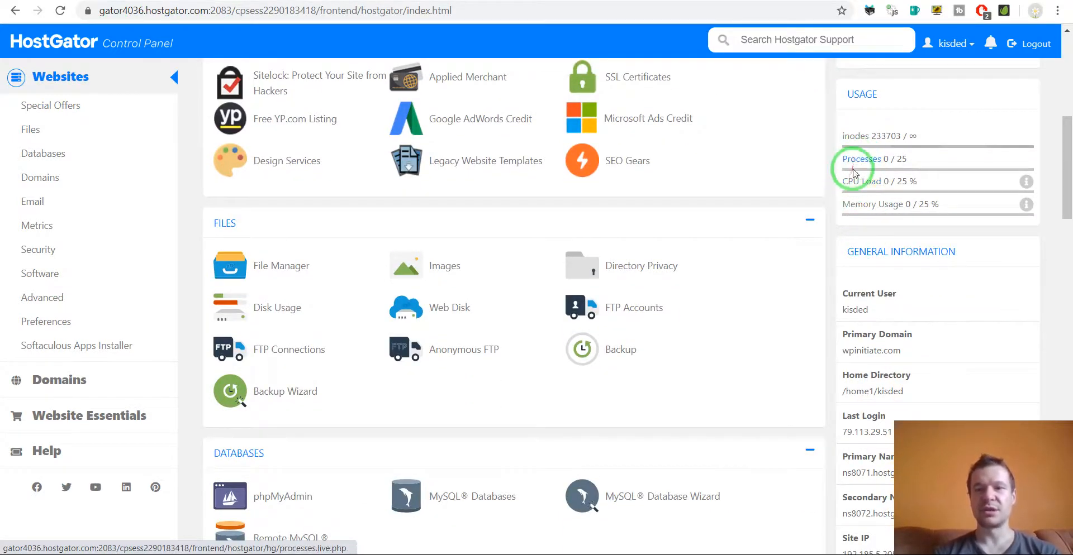
pyautogui.moveTo(858, 181)
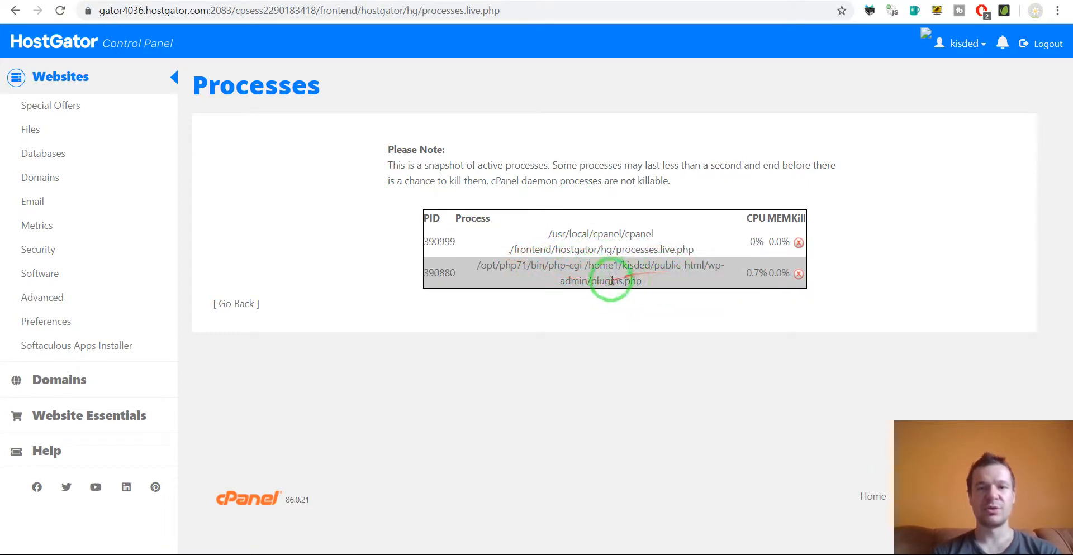
pyautogui.doubleClick(604, 280)
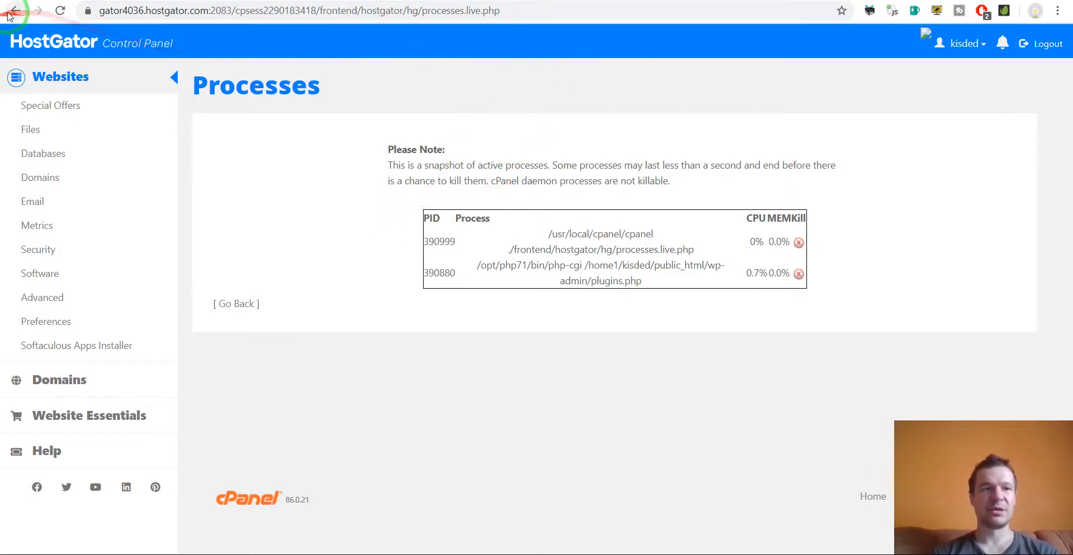
pyautogui.click(14, 10)
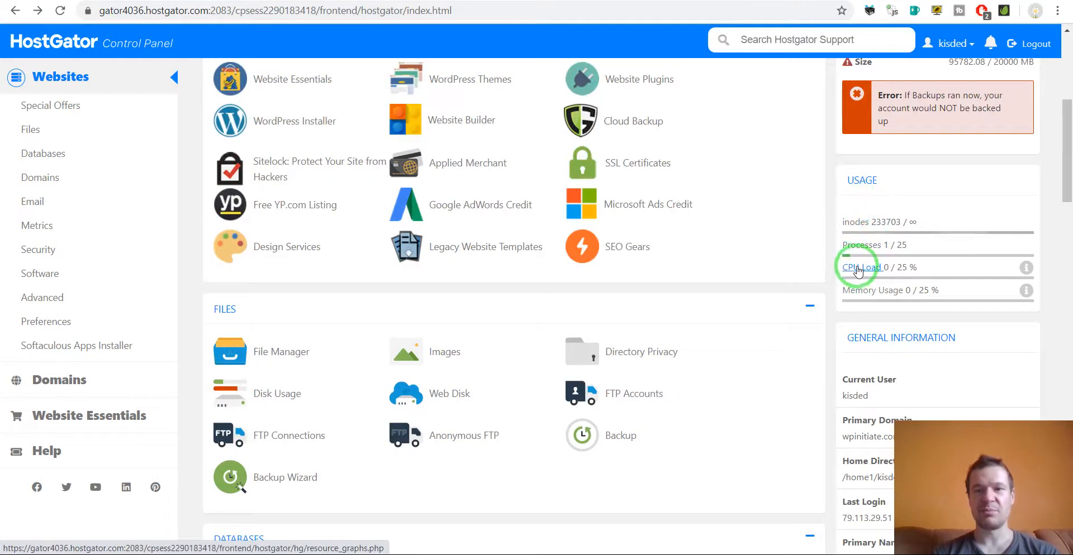
# Step: Open Resource Graphs from CPU Load to view 24 hours of CPU seconds
pyautogui.click(863, 266)
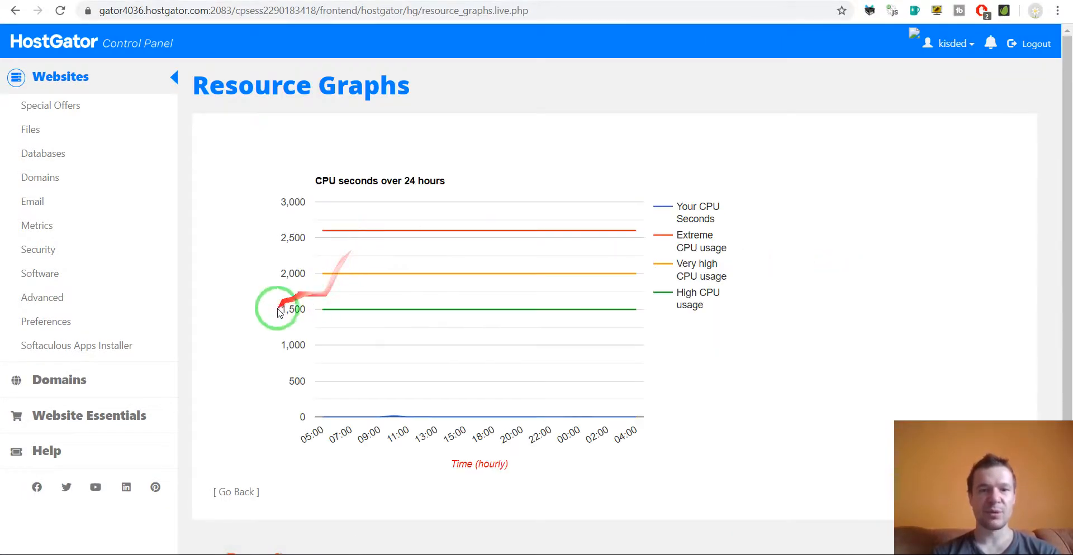
pyautogui.moveTo(422, 418)
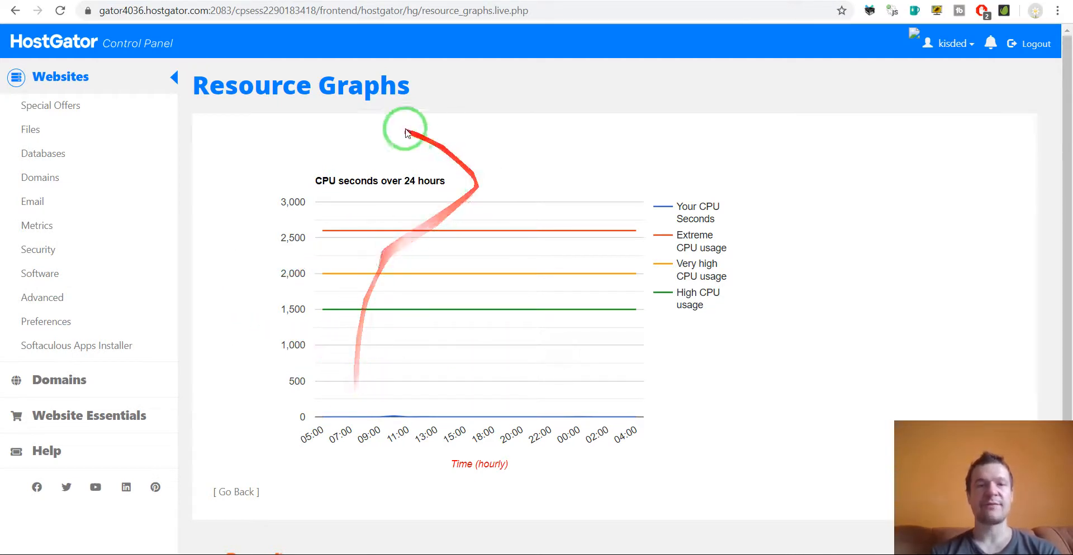
pyautogui.moveTo(286, 407)
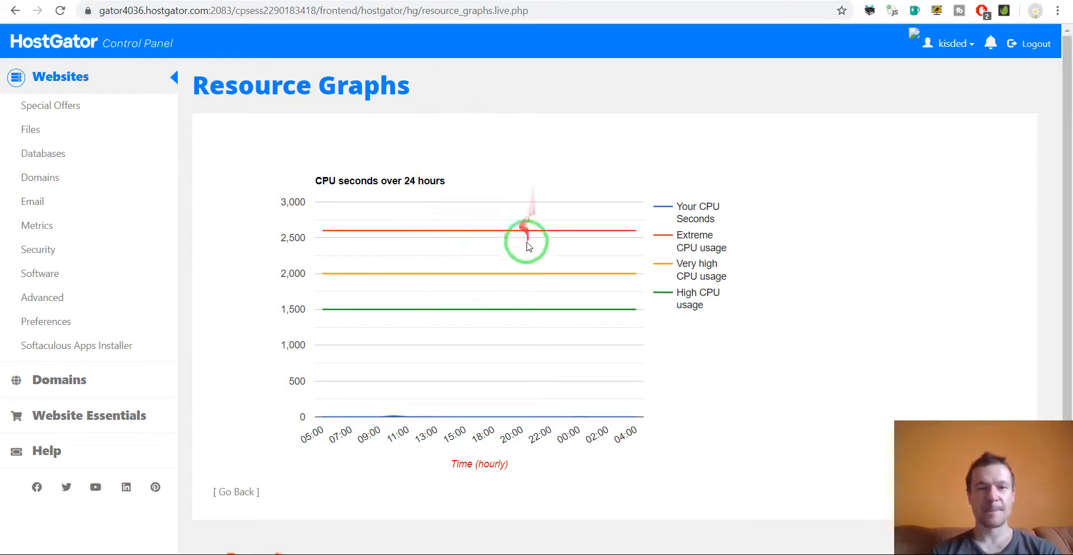
pyautogui.moveTo(392, 416)
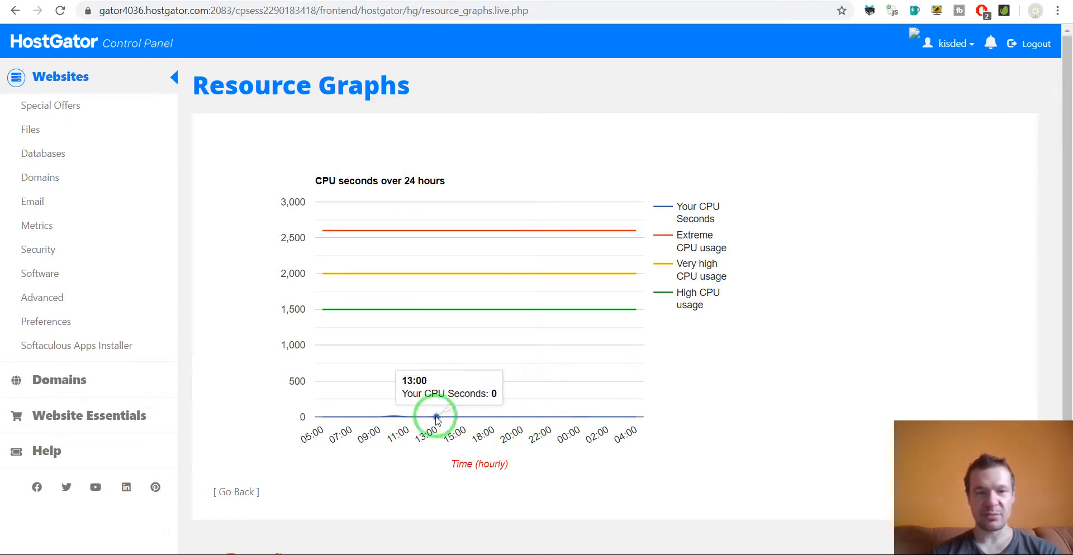
pyautogui.moveTo(396, 418)
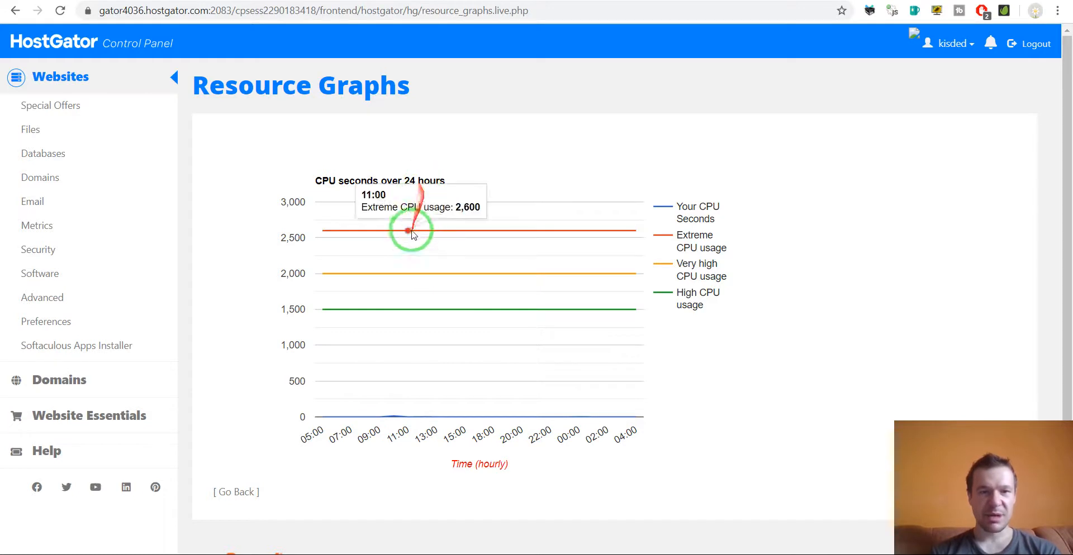
pyautogui.moveTo(612, 76)
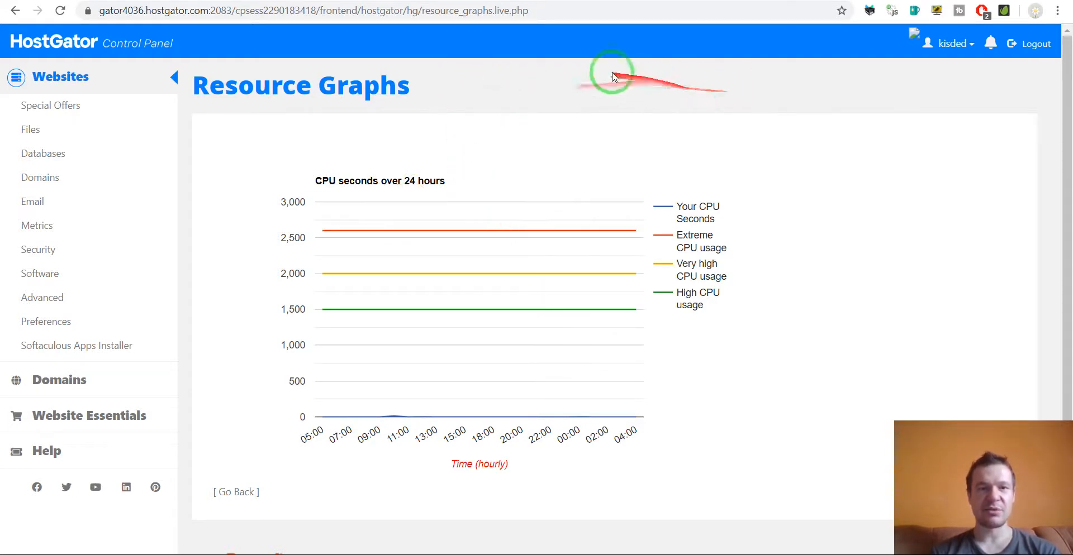
pyautogui.moveTo(490, 68)
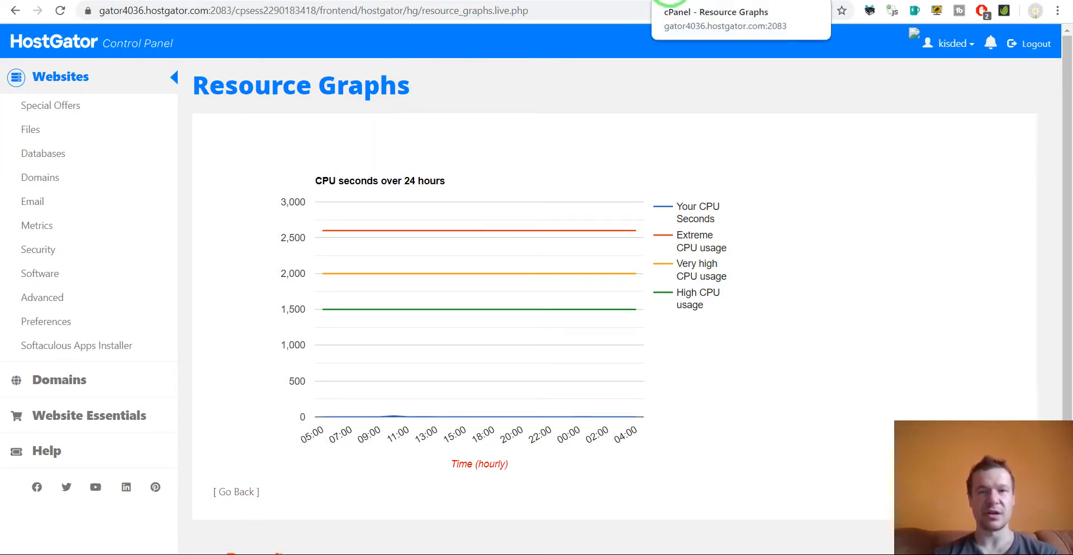
pyautogui.moveTo(688, 13)
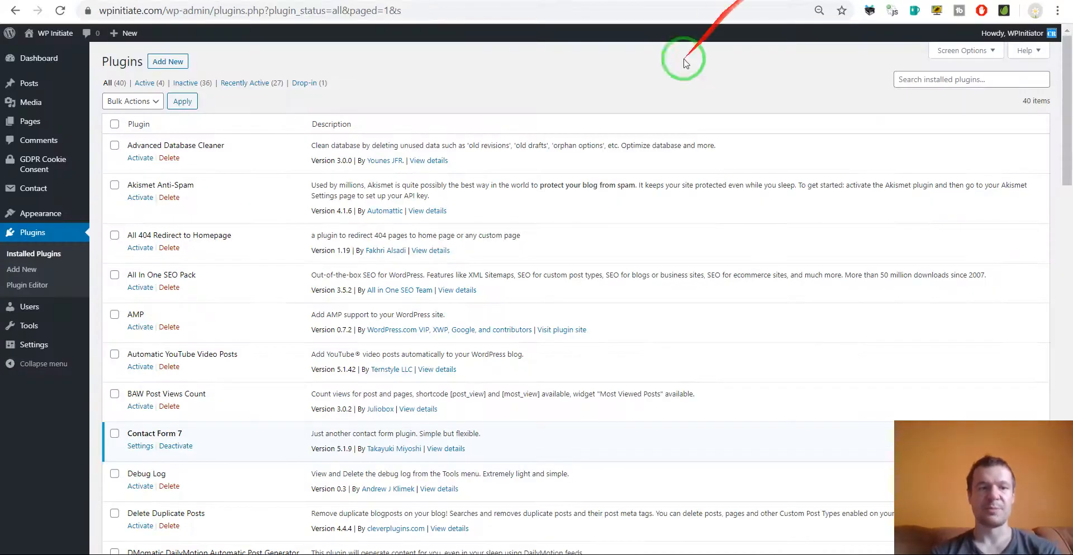
pyautogui.moveTo(464, 95)
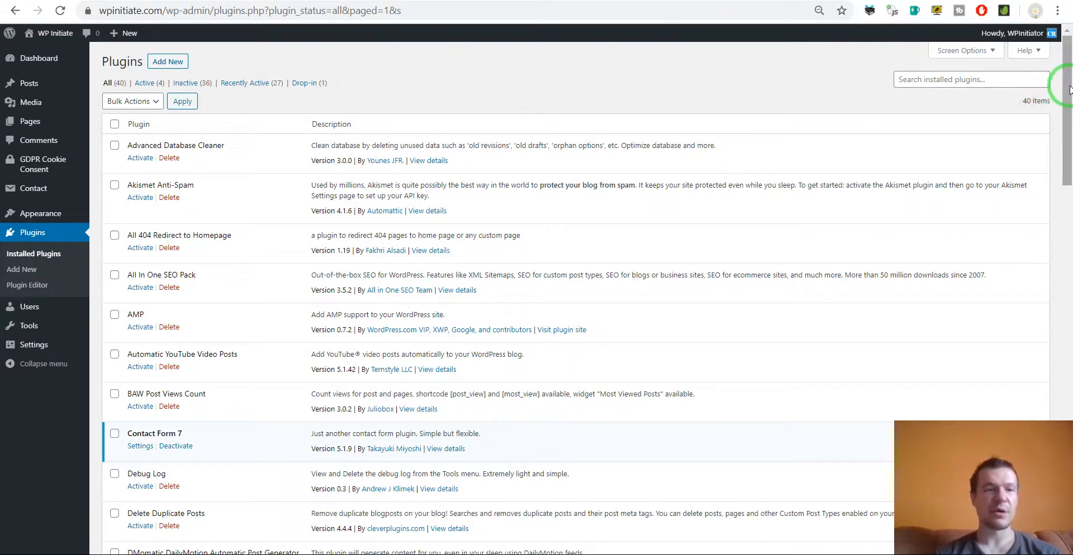
# Step: Scroll through all 40 installed WordPress plugins, of which only 4 are active
pyautogui.scroll(-3)
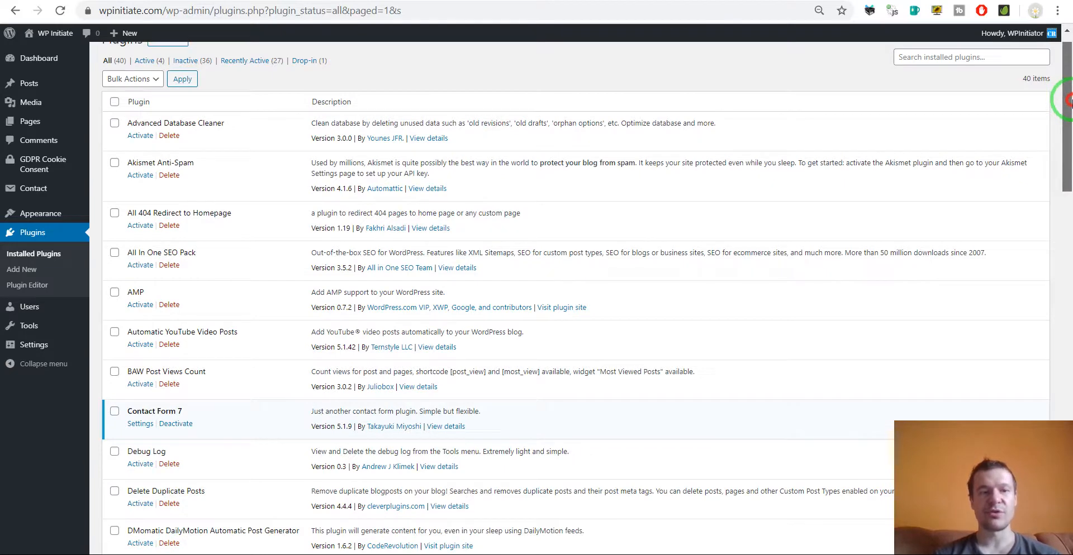
pyautogui.scroll(-3)
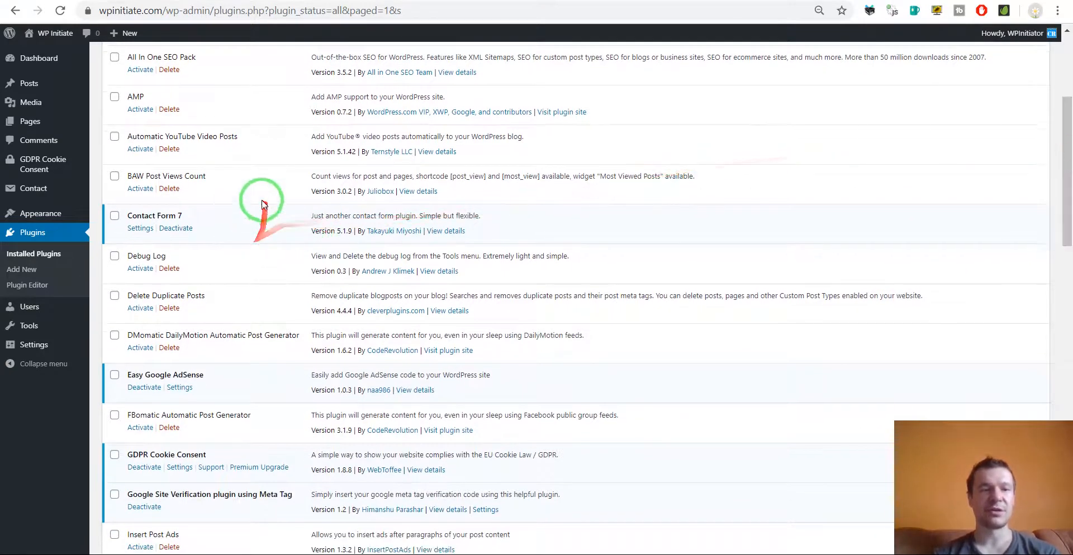
pyautogui.scroll(-3)
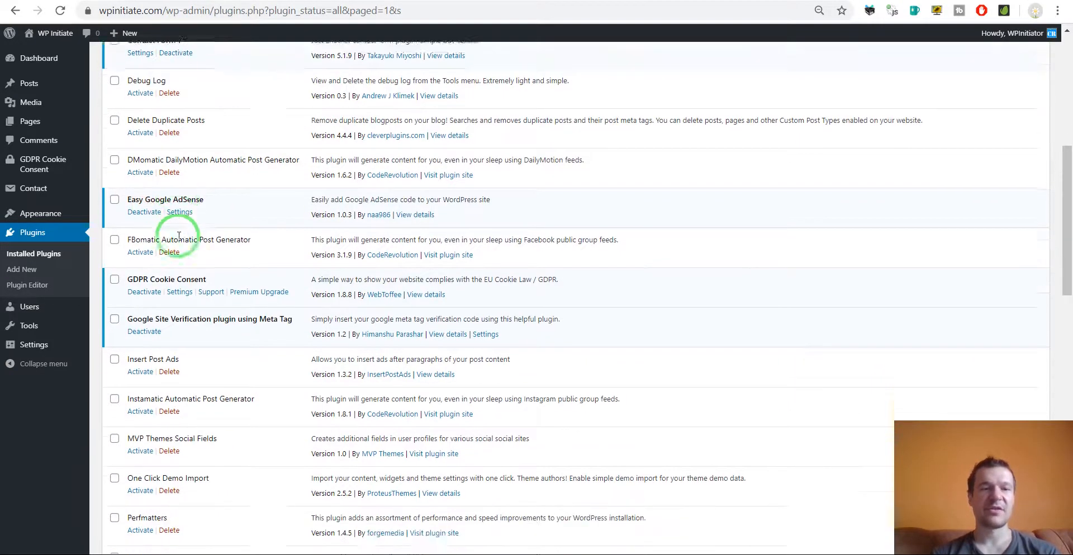
pyautogui.scroll(-3)
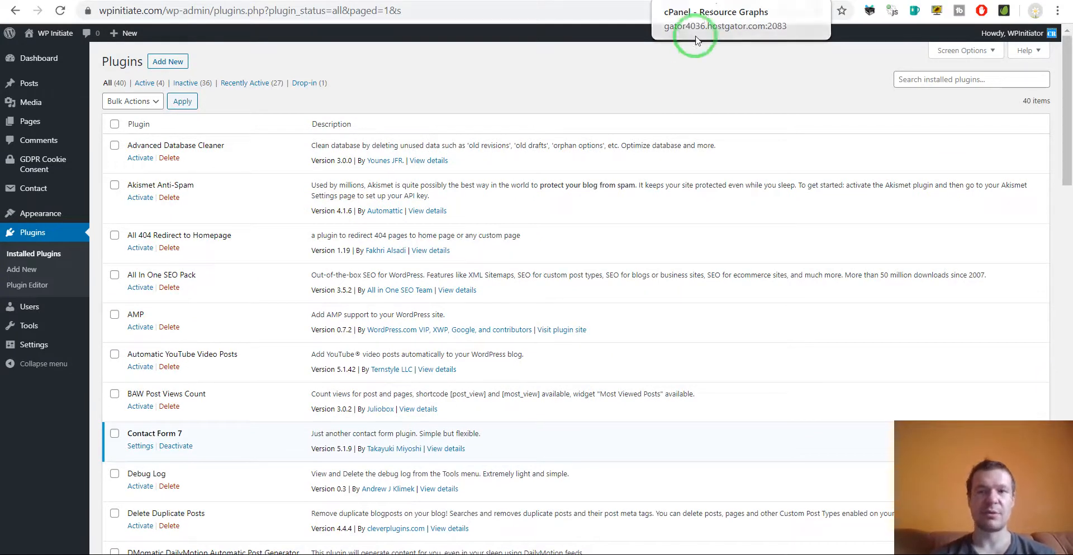
pyautogui.scroll(-3)
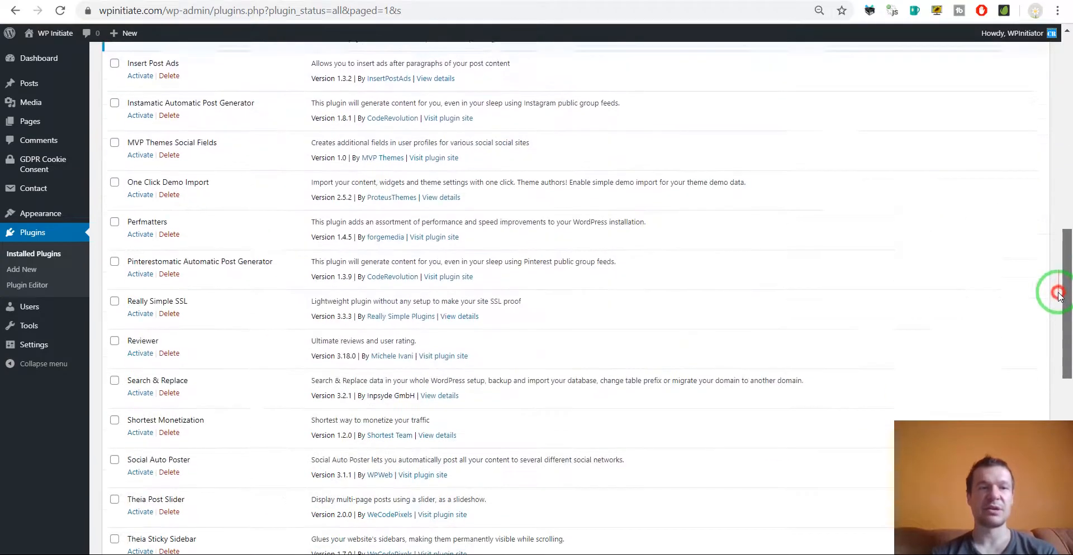
pyautogui.scroll(-3)
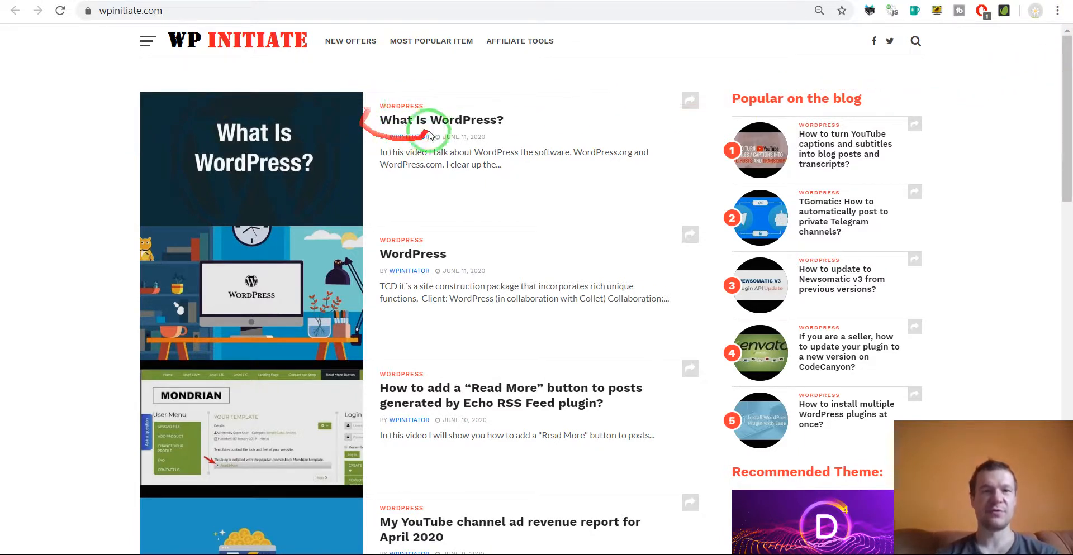
pyautogui.moveTo(398, 127)
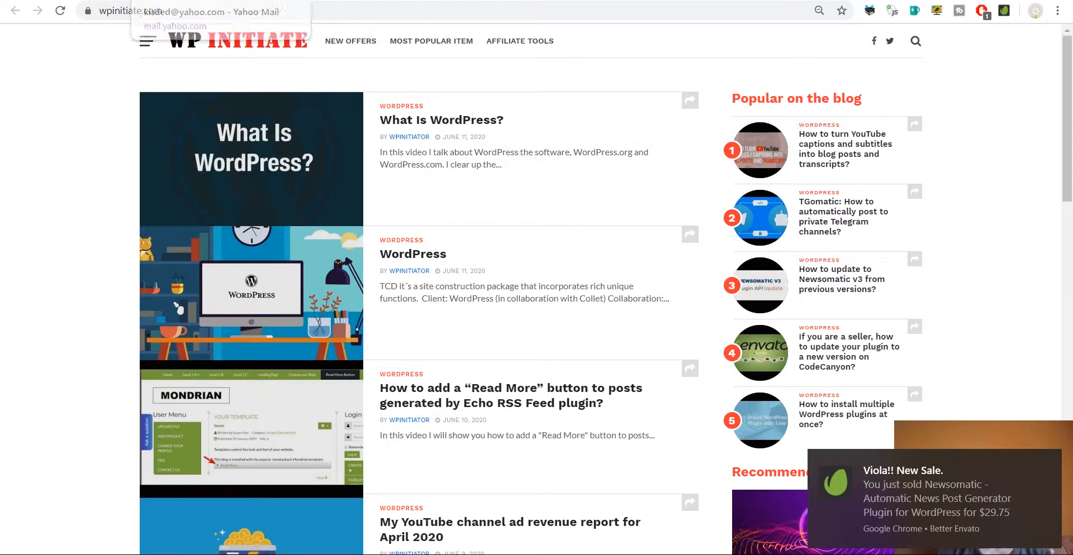
# Step: Return to the Yahoo Mail tab with the sent HostGator reply
pyautogui.click(180, 11)
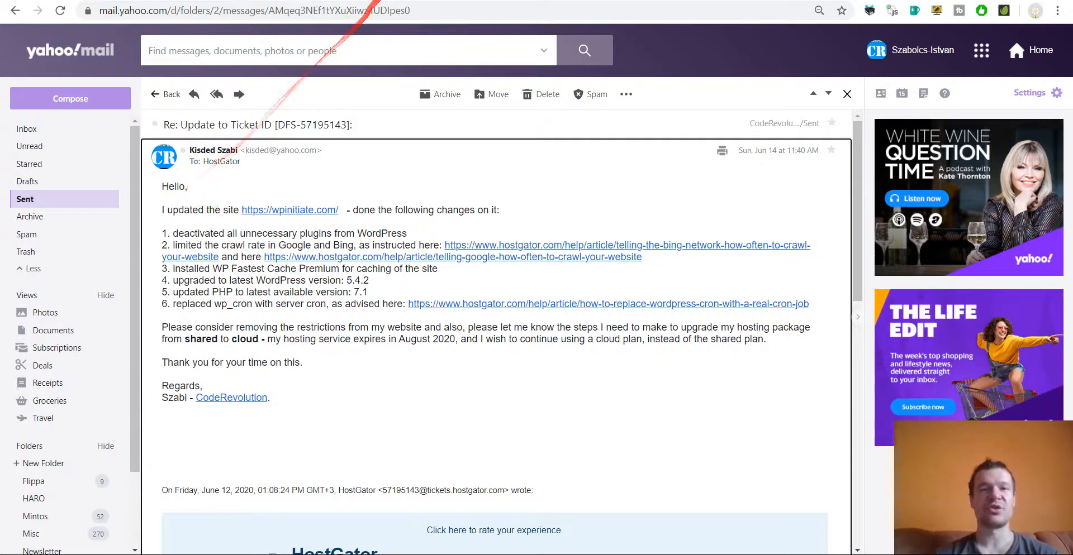
pyautogui.moveTo(531, 129)
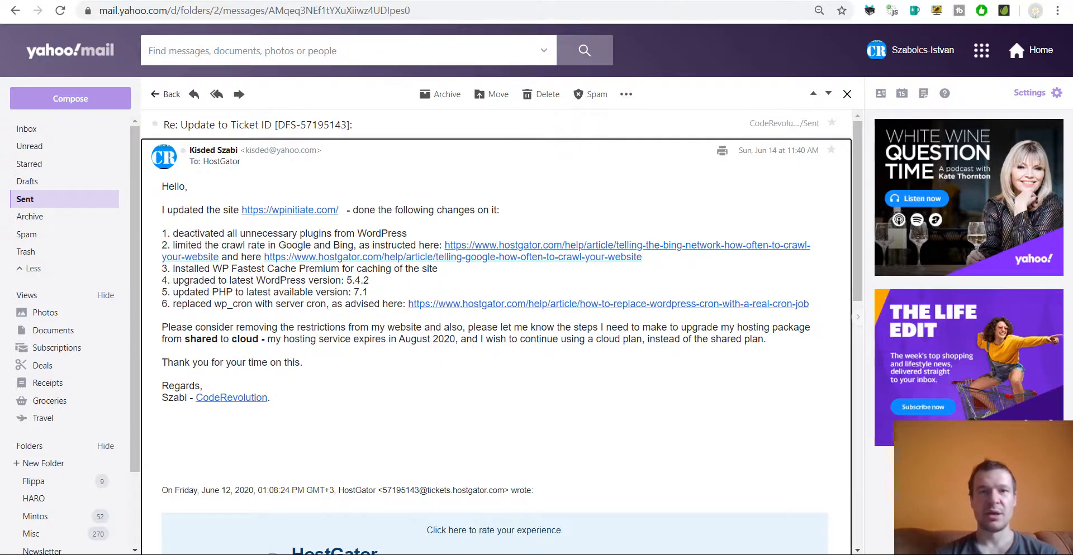
pyautogui.moveTo(290, 210)
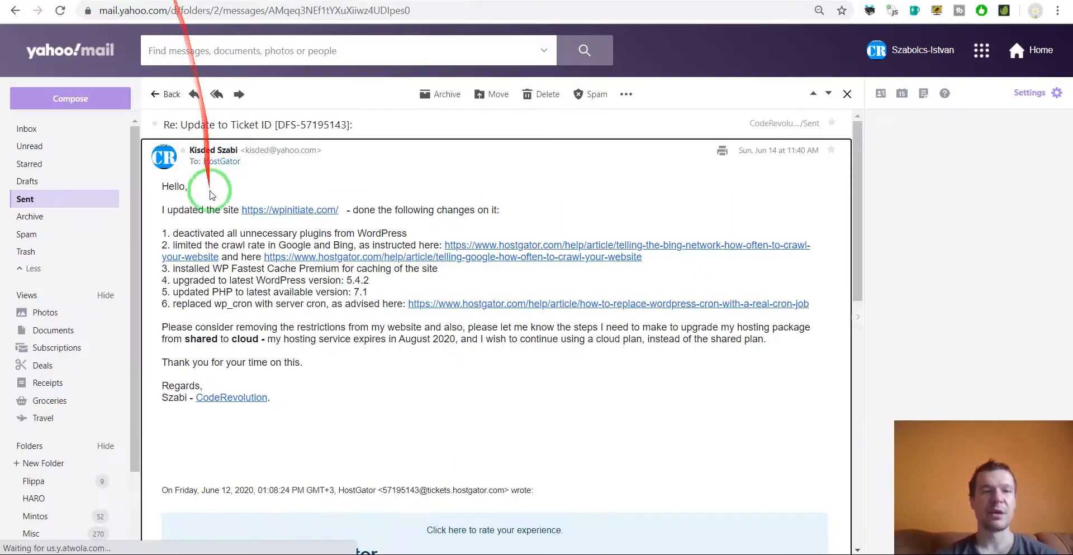
pyautogui.moveTo(213, 244); pyautogui.dragTo(349, 245)
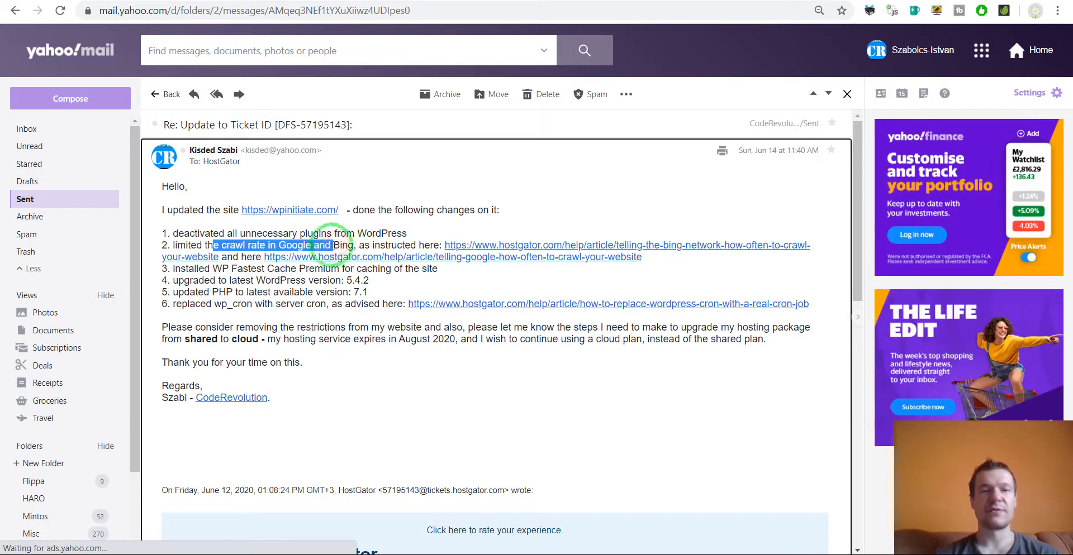
pyautogui.moveTo(510, 249)
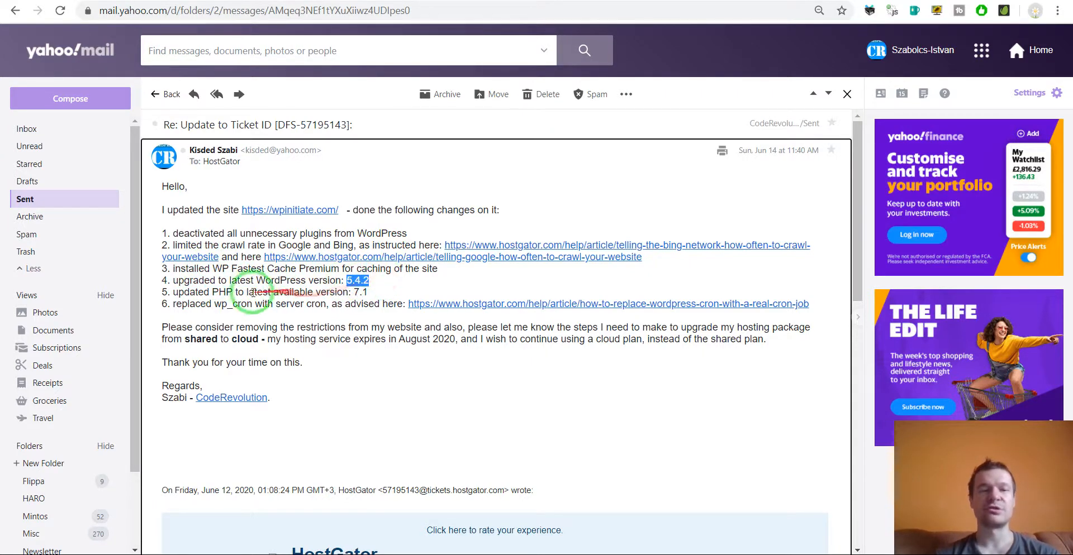
pyautogui.doubleClick(224, 292)
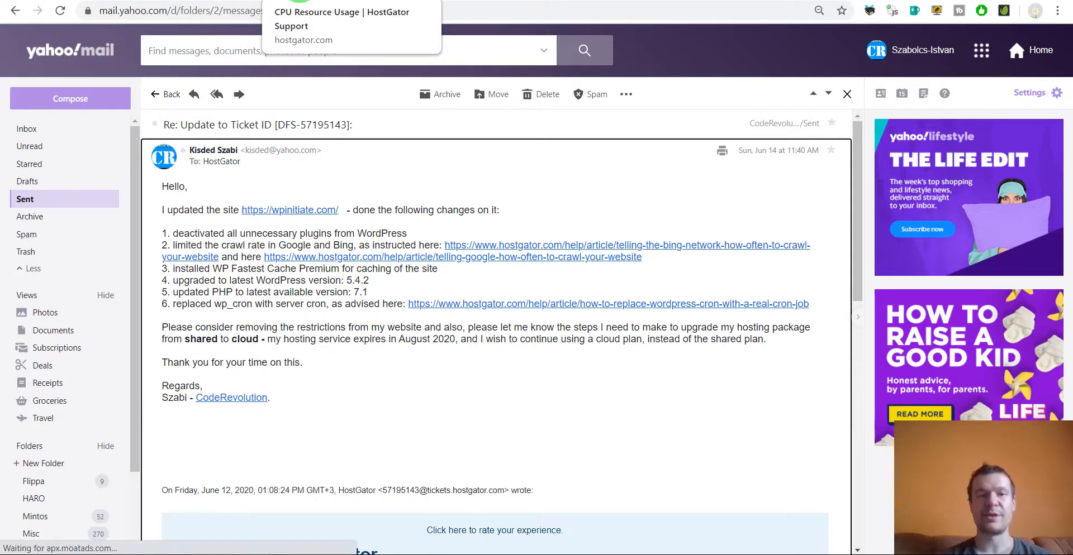
pyautogui.click(371, 168)
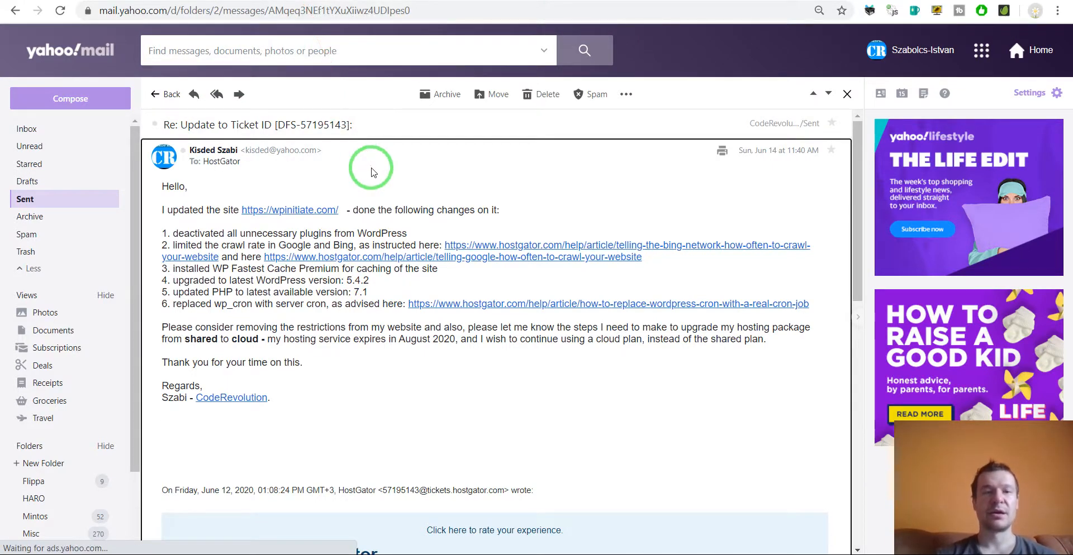